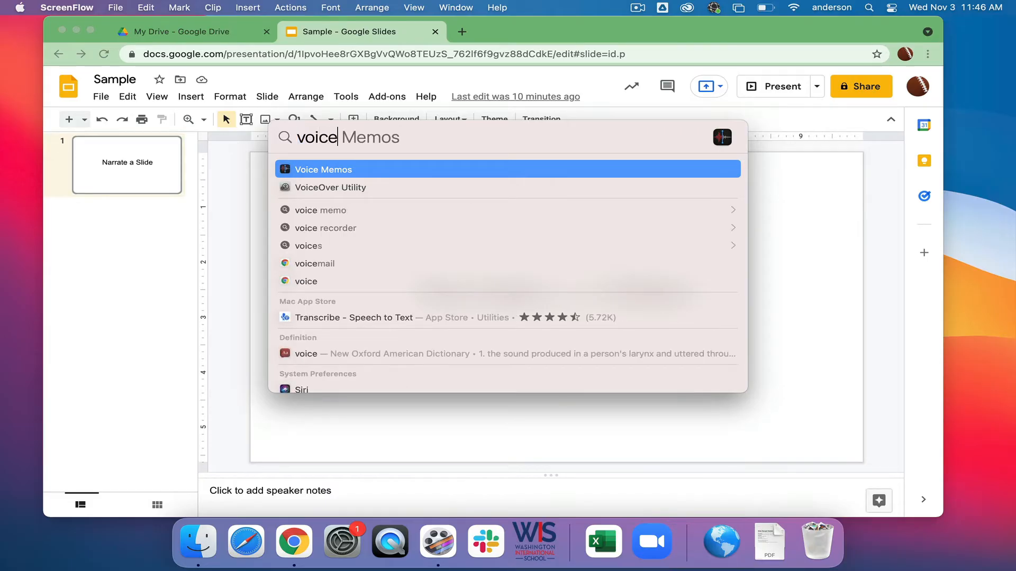
# Step: Launch Voice Memos from Spotlight and bring its empty recordings window to the front
pyautogui.click(324, 170)
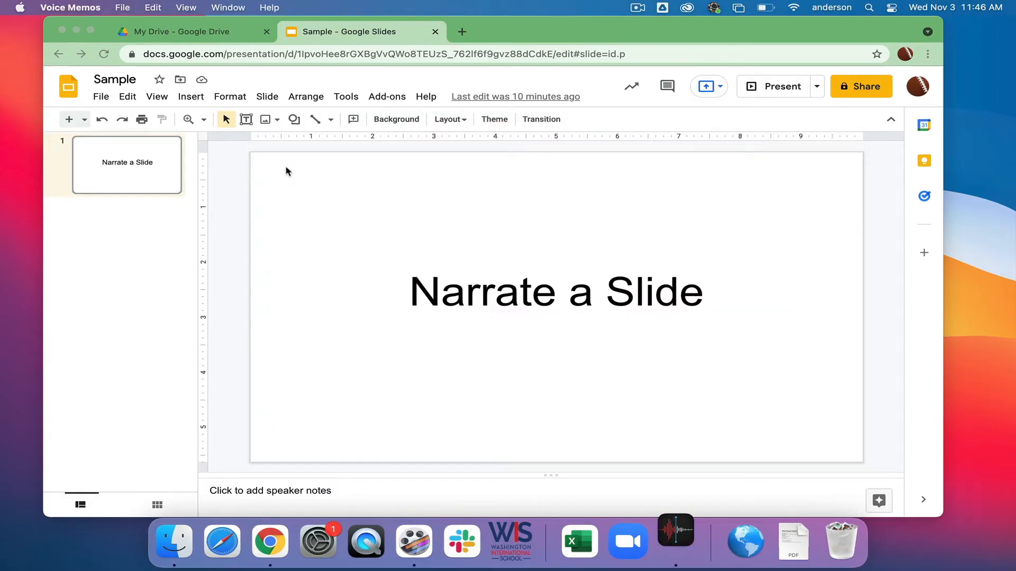
pyautogui.click(675, 542)
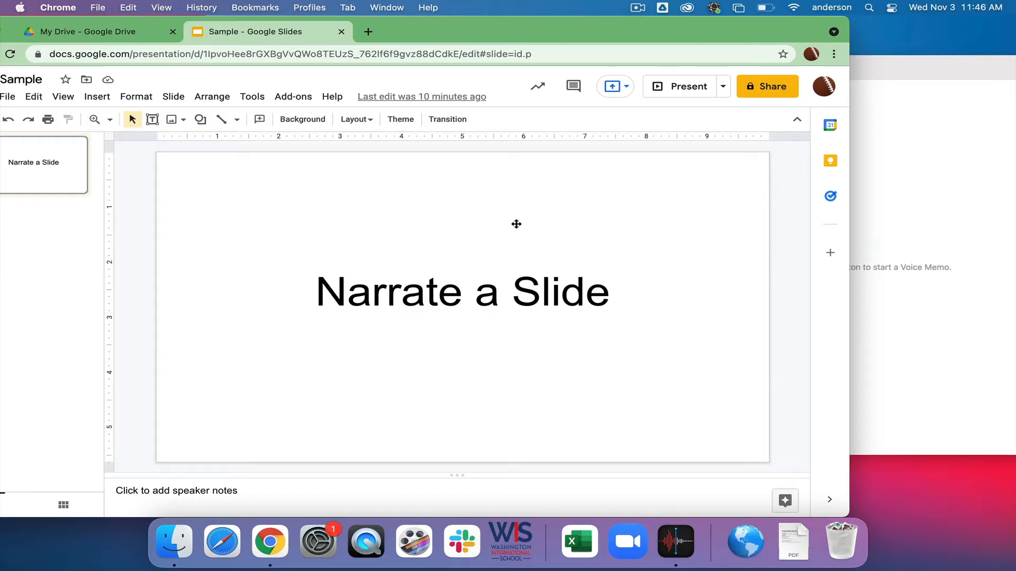
pyautogui.click(675, 542)
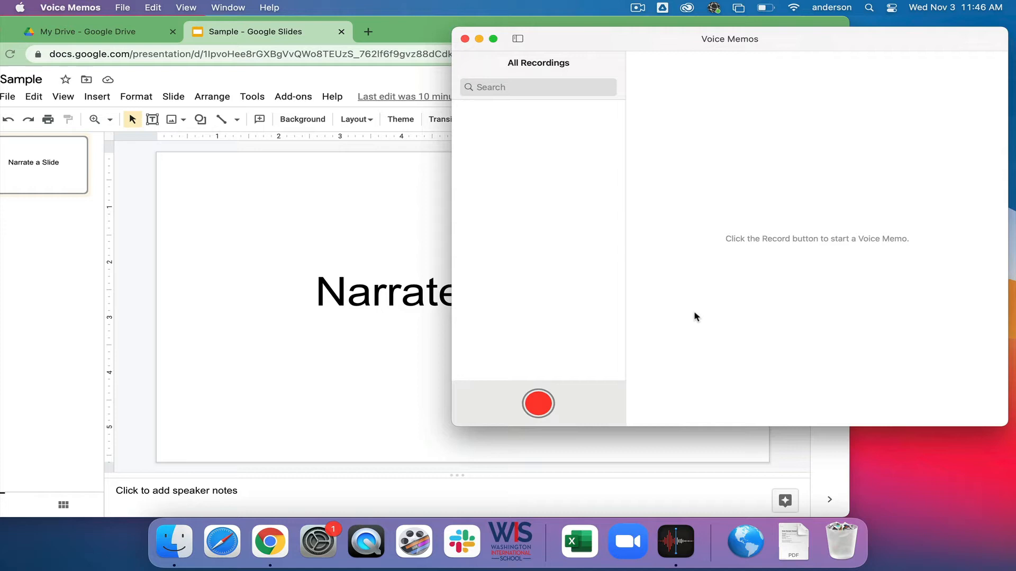
pyautogui.moveTo(534, 409)
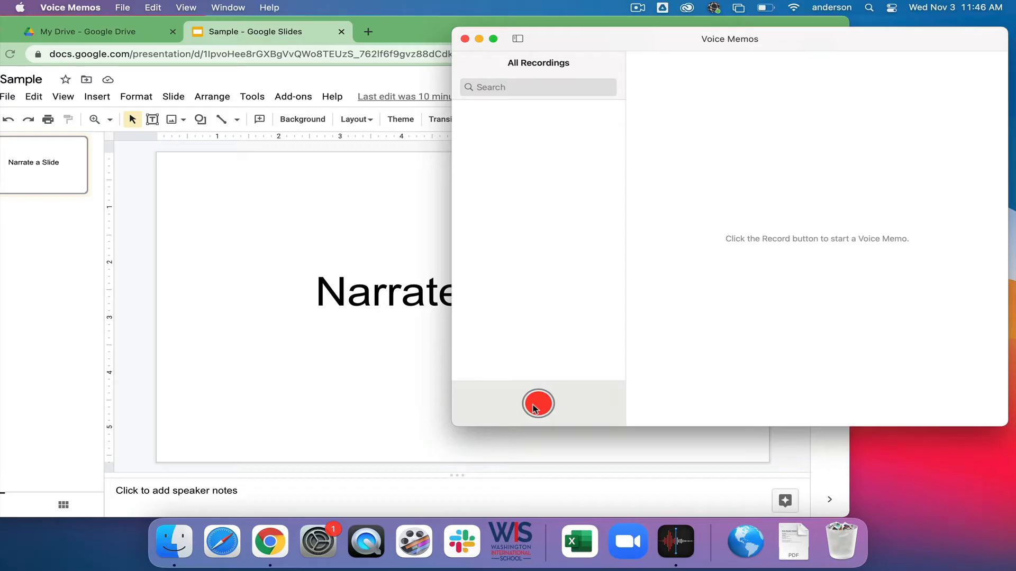
# Step: Record a roughly ten-second narration as 'New Recording' and play it back to review
pyautogui.click(538, 403)
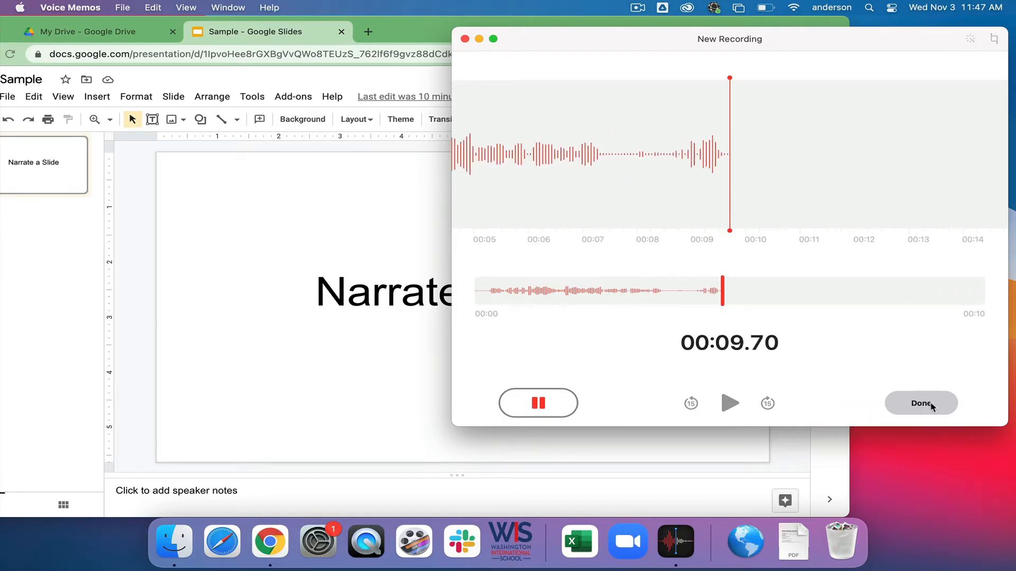
pyautogui.click(920, 403)
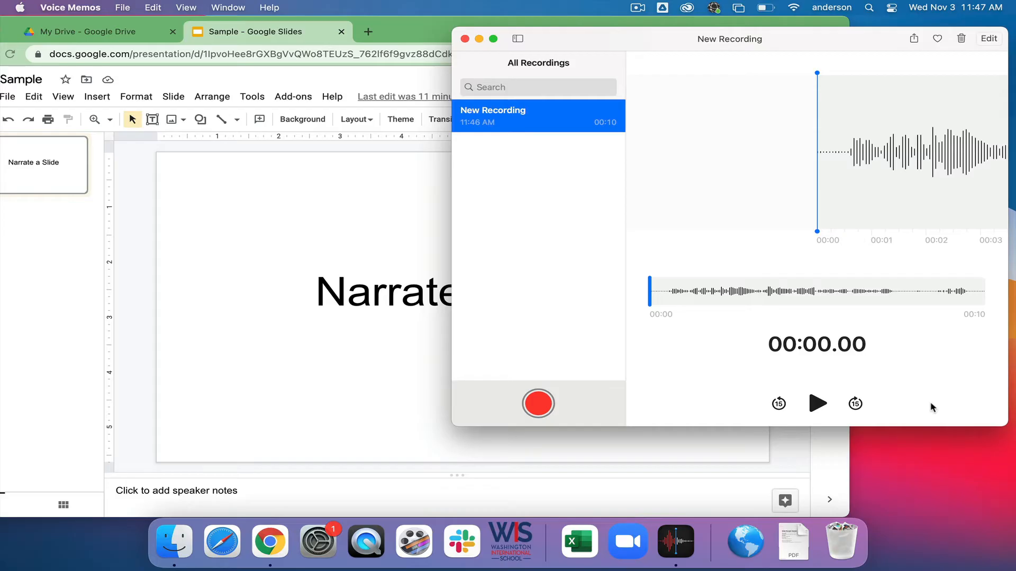
pyautogui.click(817, 403)
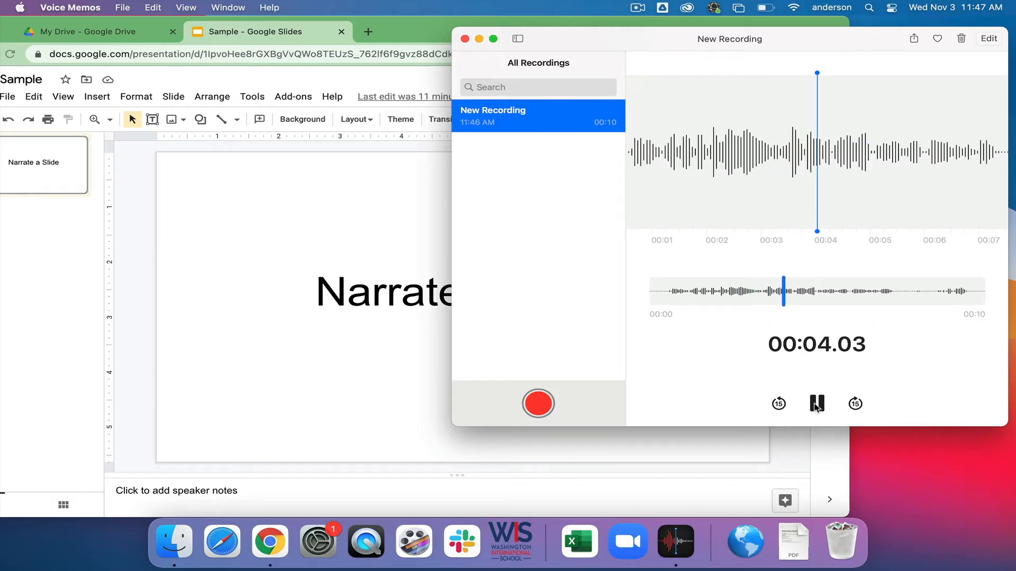
pyautogui.click(817, 404)
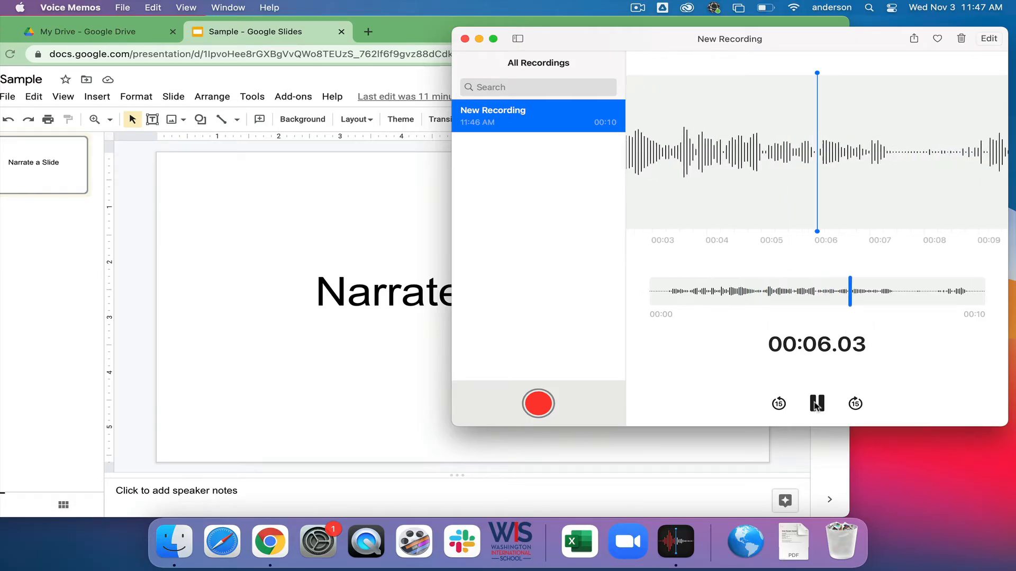
pyautogui.click(817, 404)
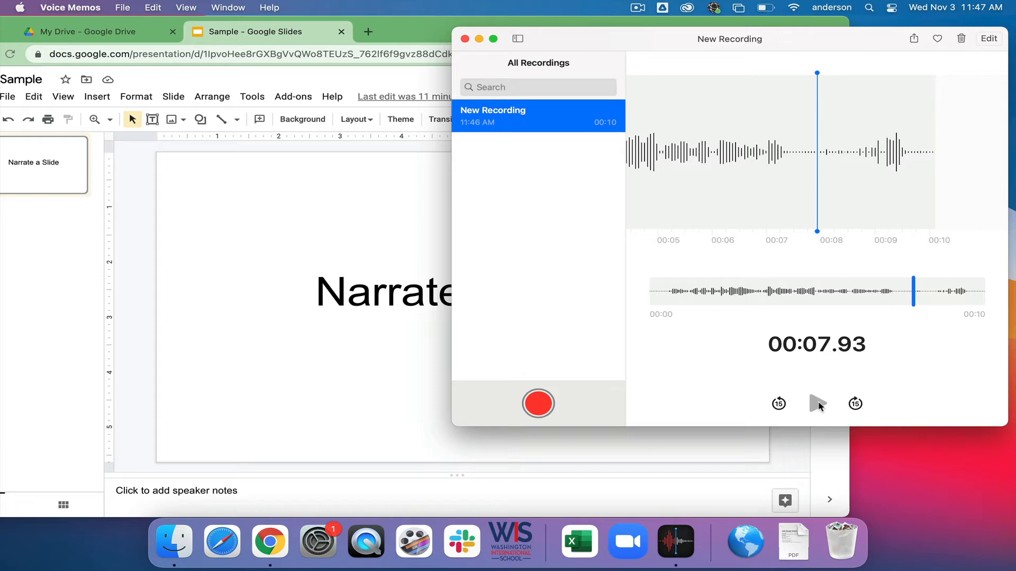
pyautogui.moveTo(892, 355)
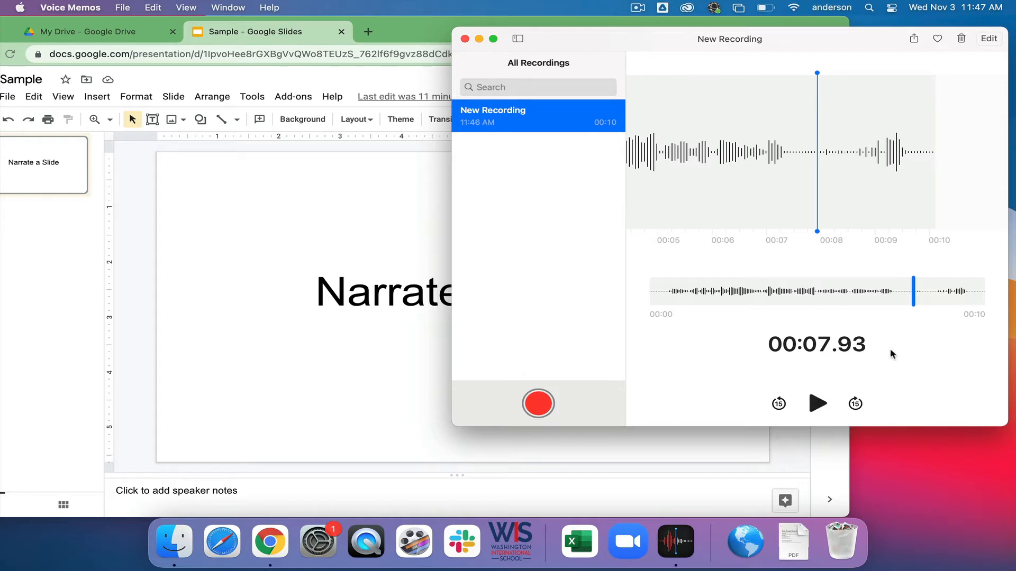
pyautogui.moveTo(965, 120)
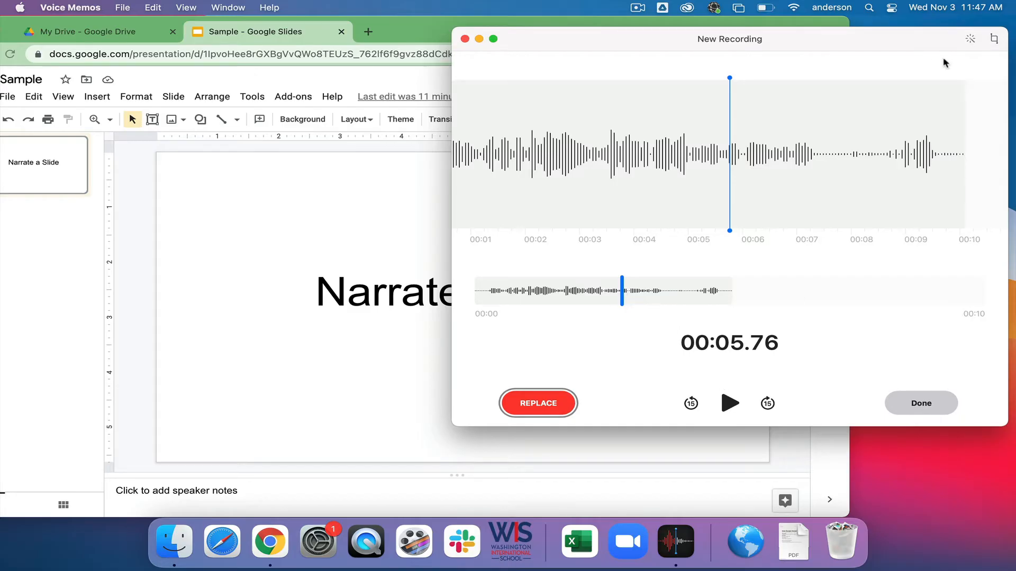
# Step: Trim the narration to 7 seconds and rename the recording 'Slide 1'
pyautogui.click(537, 403)
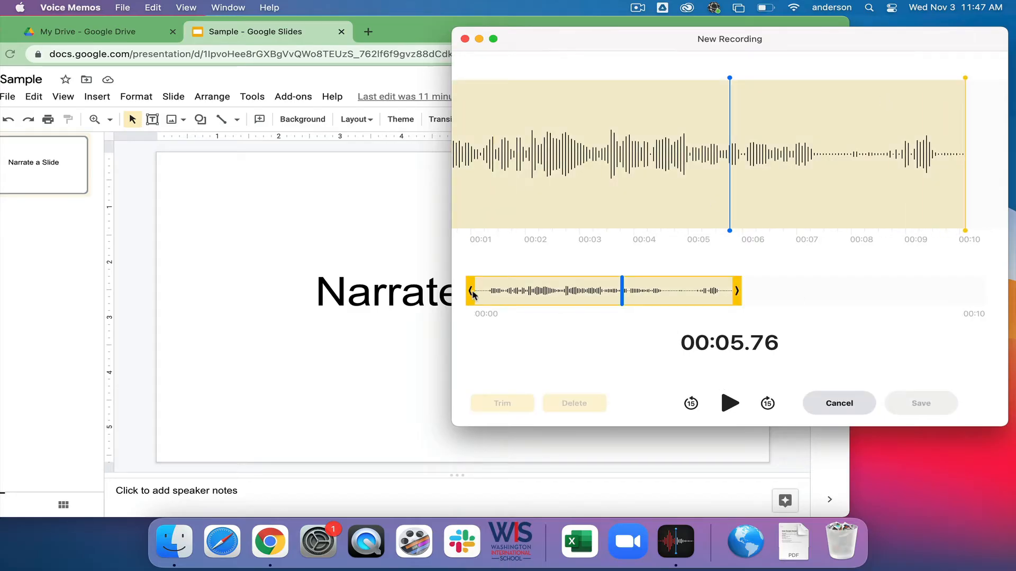
pyautogui.moveTo(627, 291); pyautogui.dragTo(476, 291)
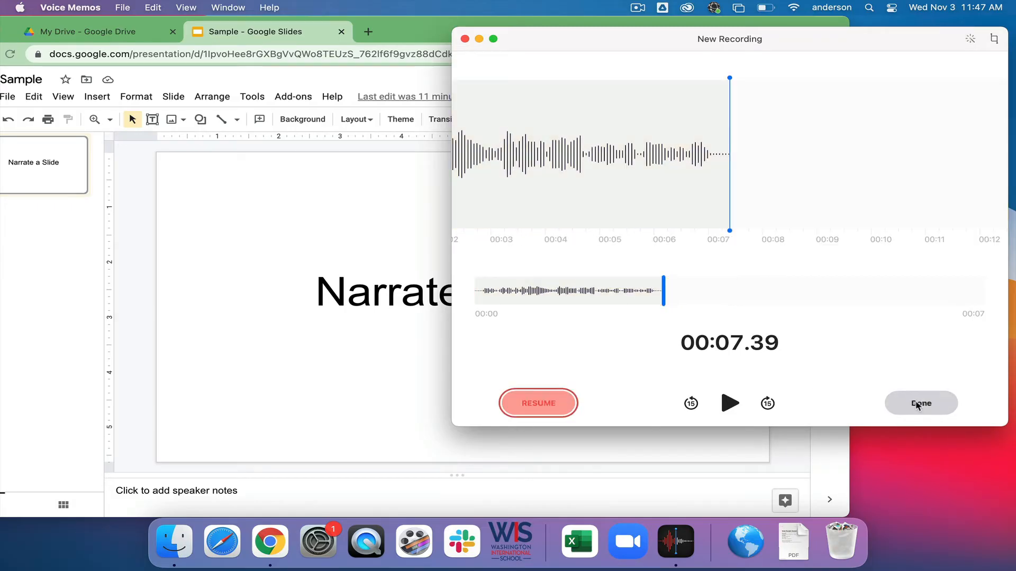
pyautogui.click(920, 403)
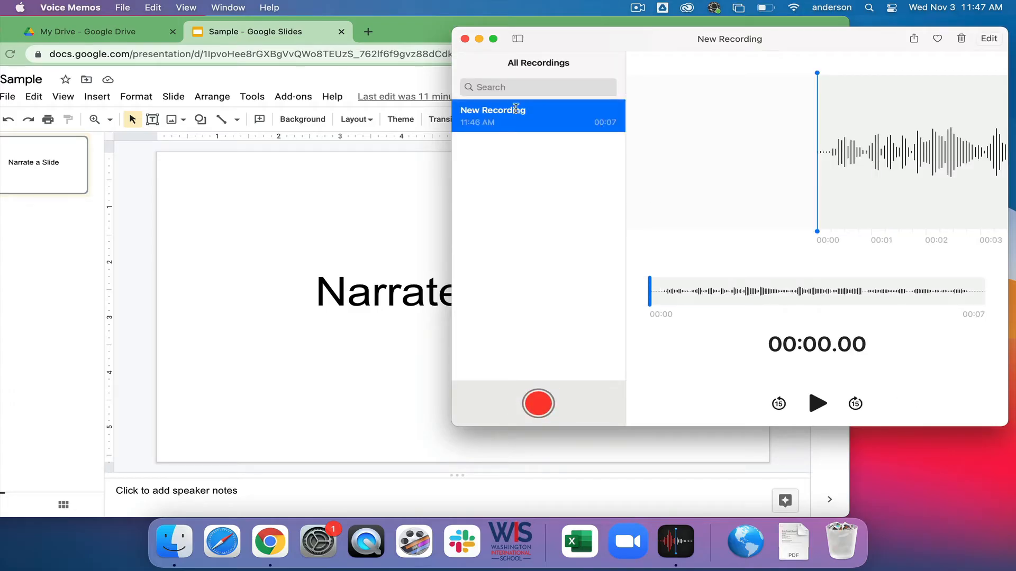
pyautogui.doubleClick(492, 110)
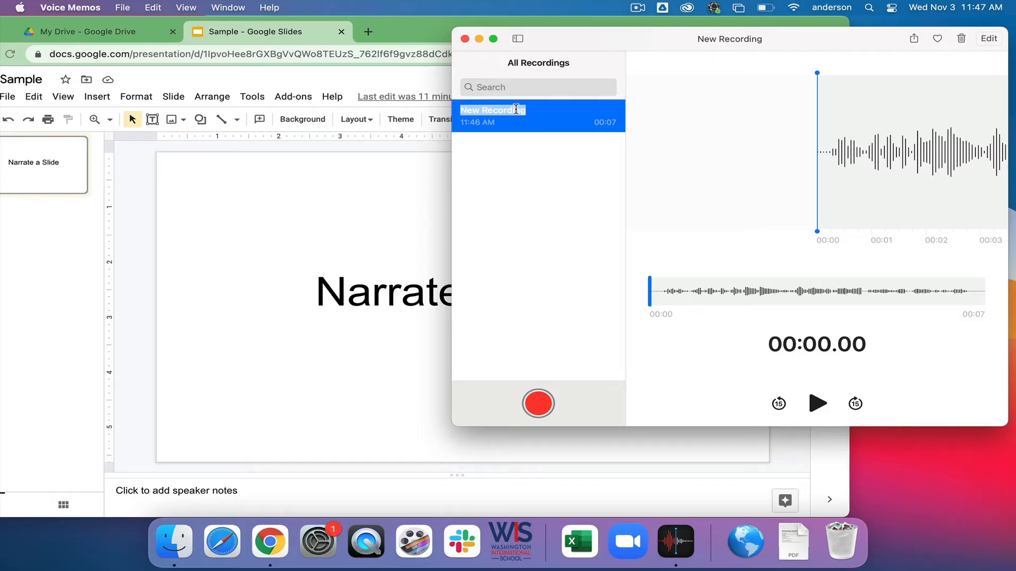
pyautogui.write('Slide 1')
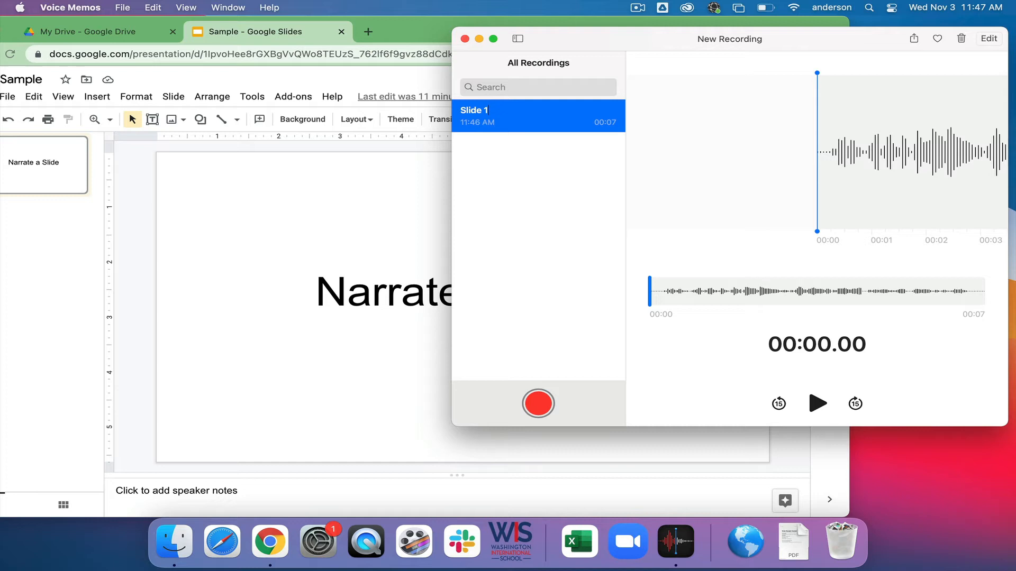
pyautogui.moveTo(657, 304)
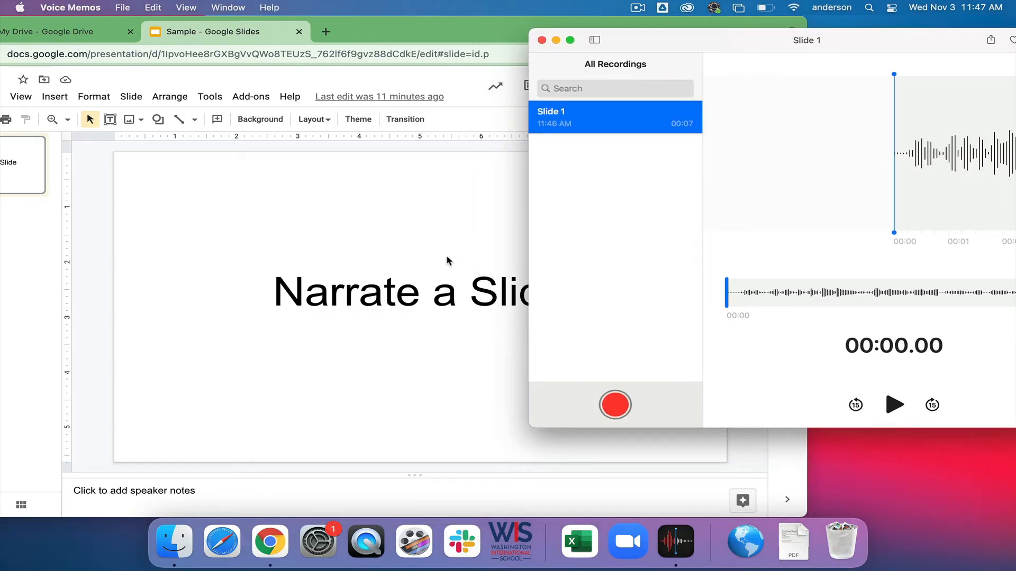
pyautogui.moveTo(415, 278)
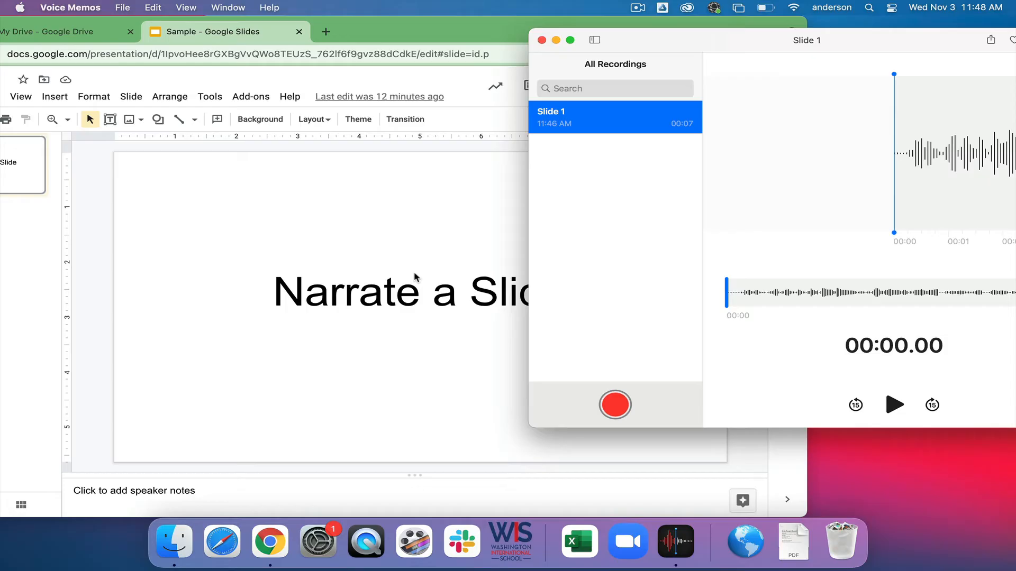
pyautogui.moveTo(307, 79)
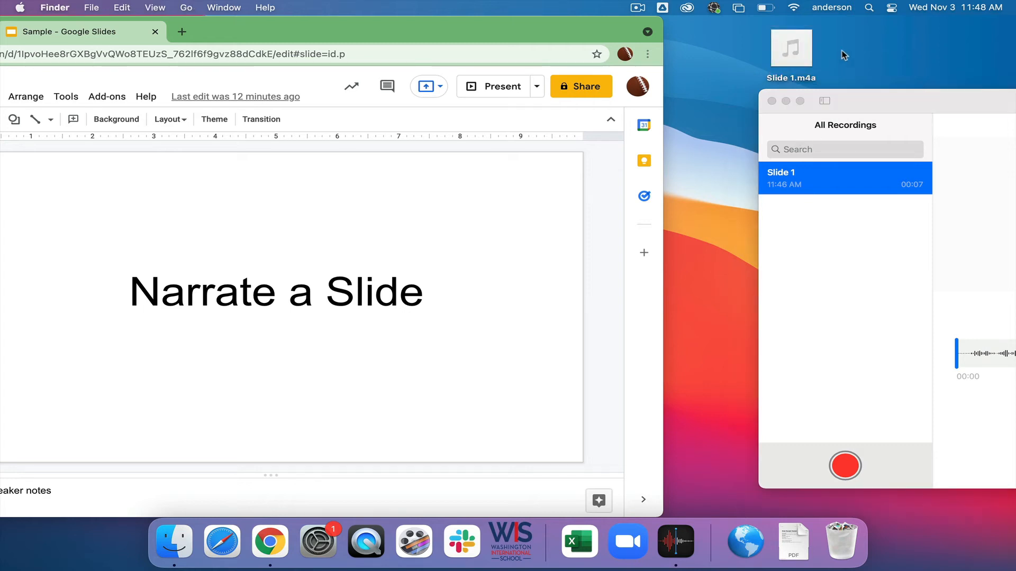
# Step: Rename the desktop file Slide 1.m4a to Slide 1.mp3, confirming Use .mp3
pyautogui.click(793, 49)
pyautogui.write('p3')
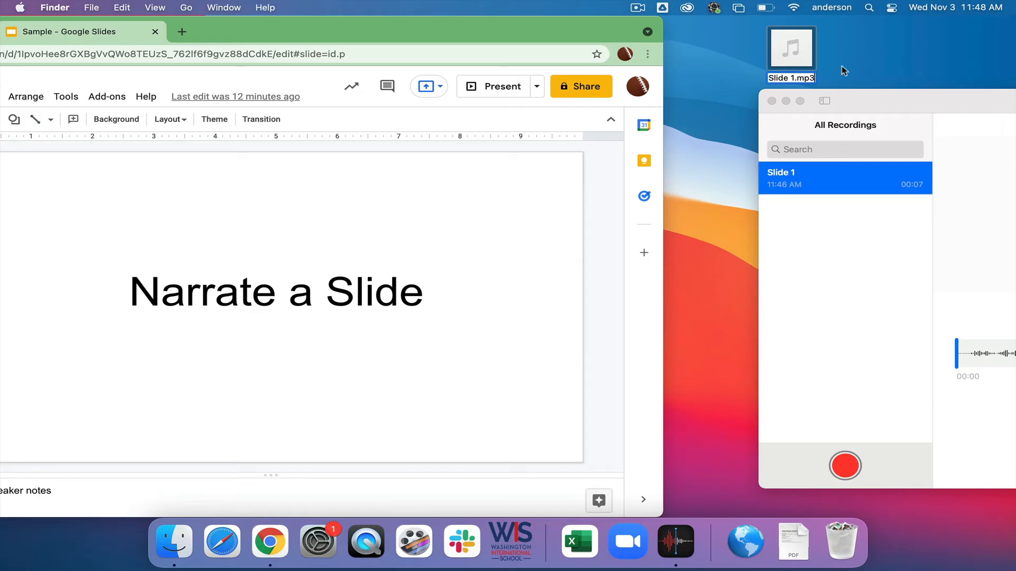
pyautogui.moveTo(868, 61)
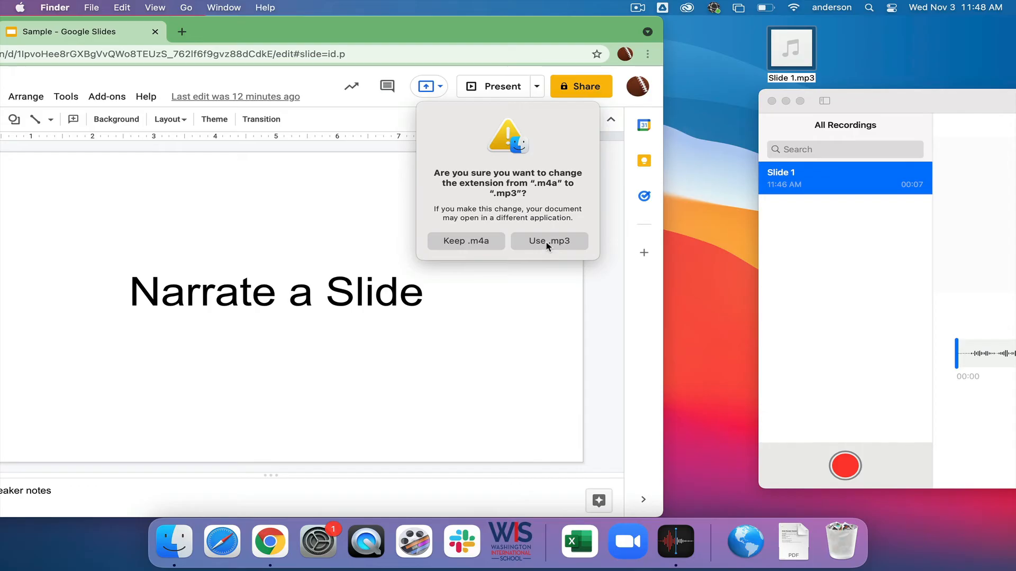
pyautogui.click(548, 241)
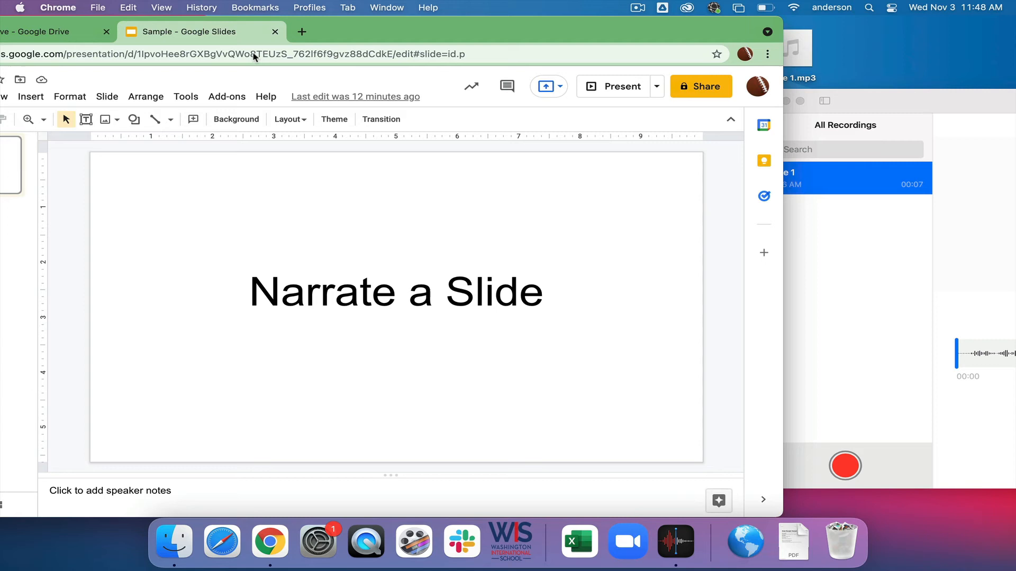
pyautogui.click(31, 96)
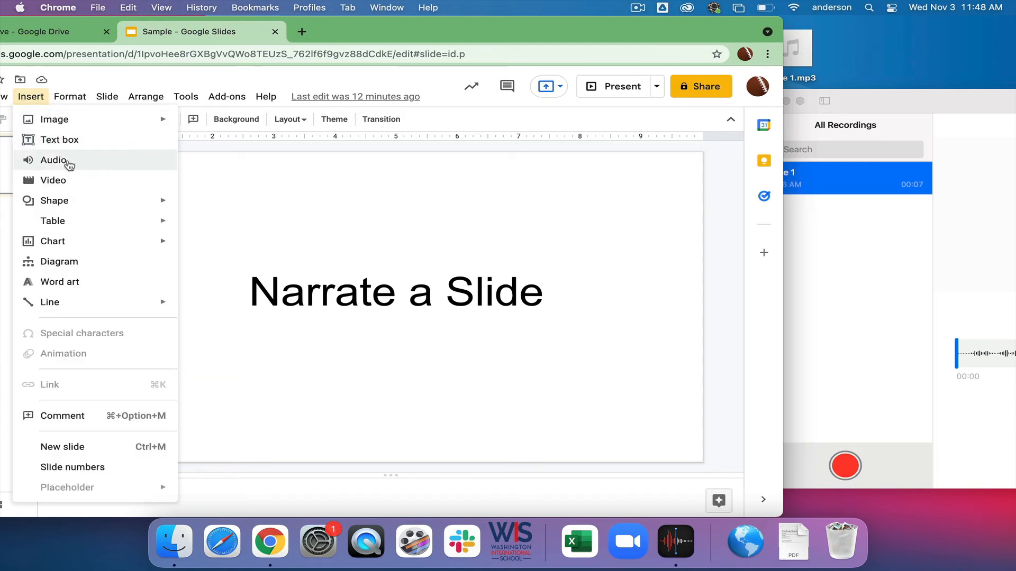
pyautogui.click(53, 161)
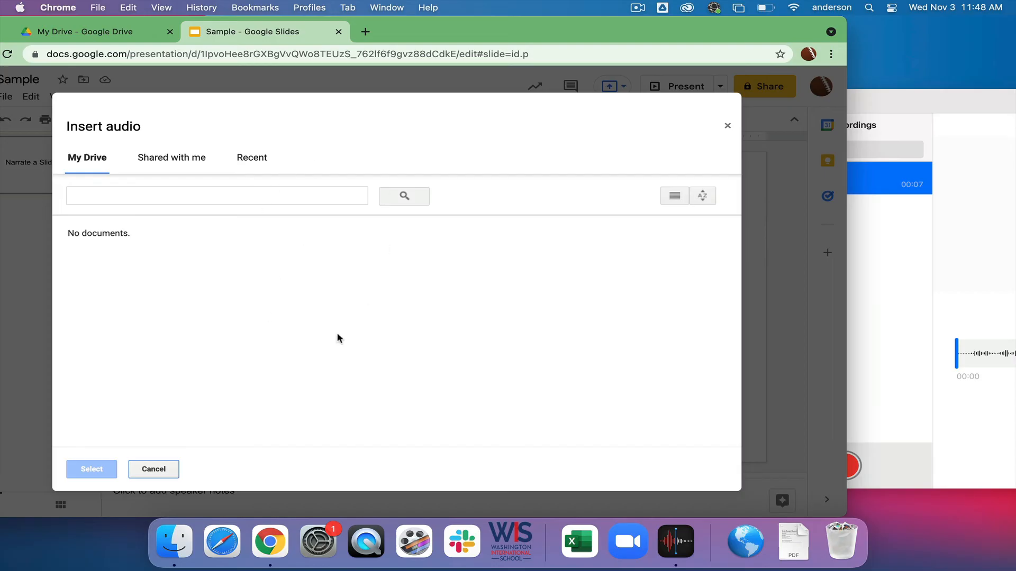
pyautogui.moveTo(341, 345)
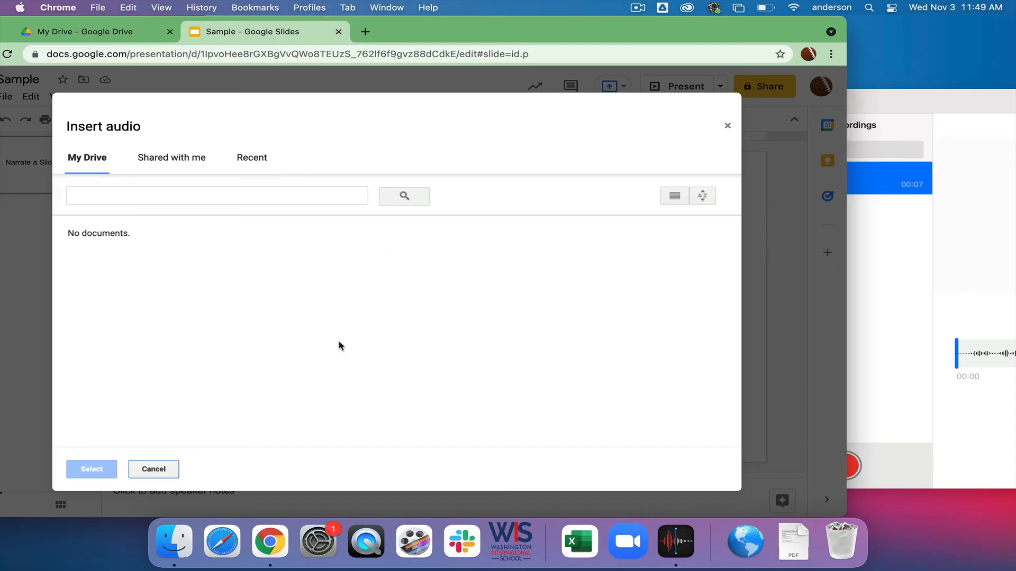
pyautogui.click(154, 469)
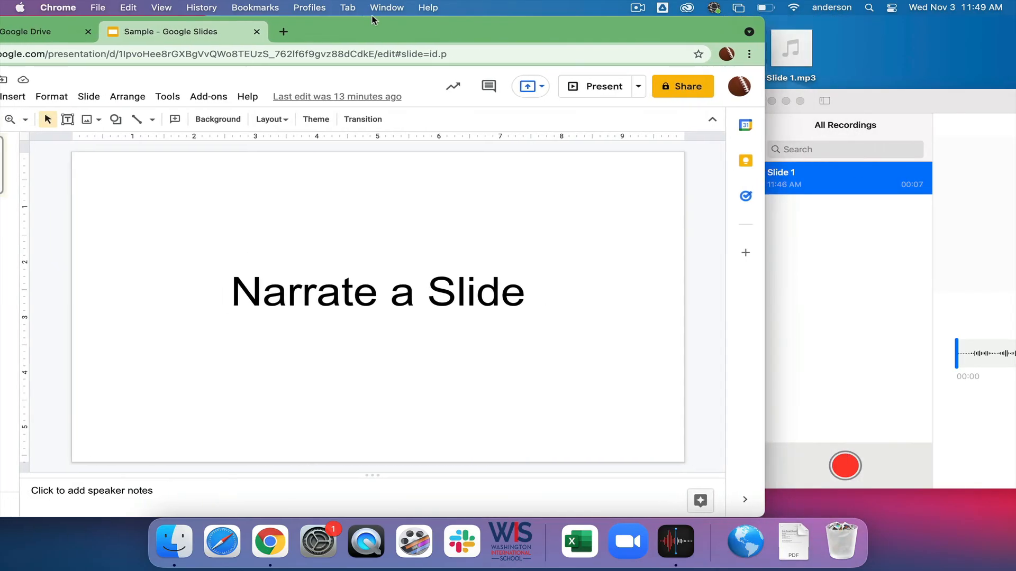
pyautogui.click(31, 30)
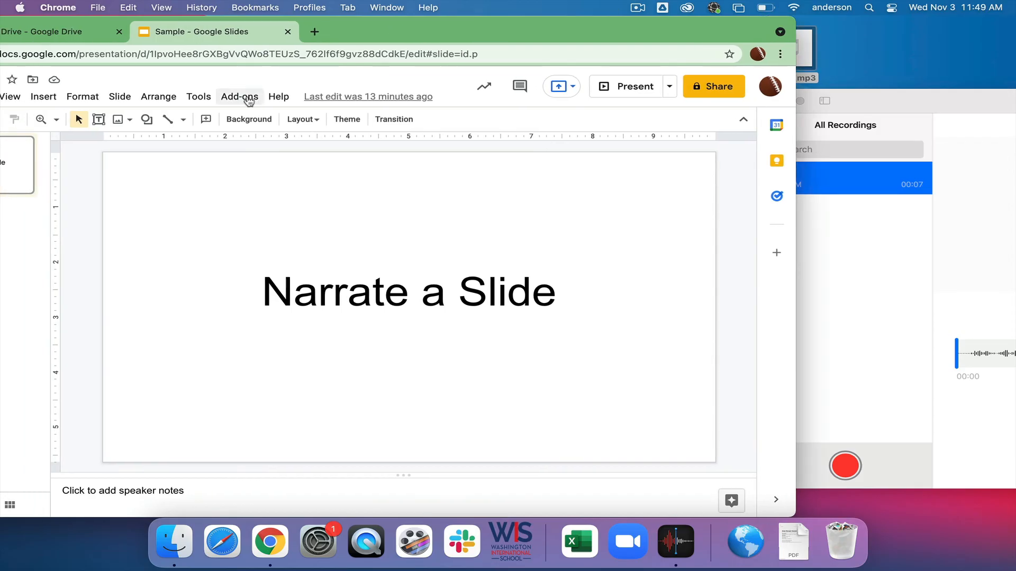
# Step: Insert the Slide 1.mp3 audio clip from Recent files onto the slide
pyautogui.click(44, 96)
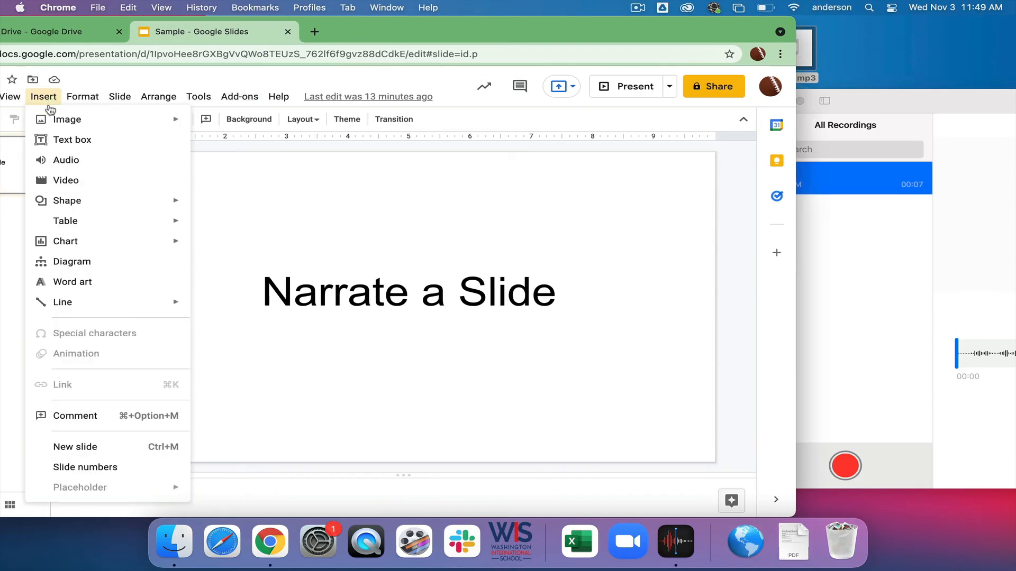
pyautogui.click(66, 160)
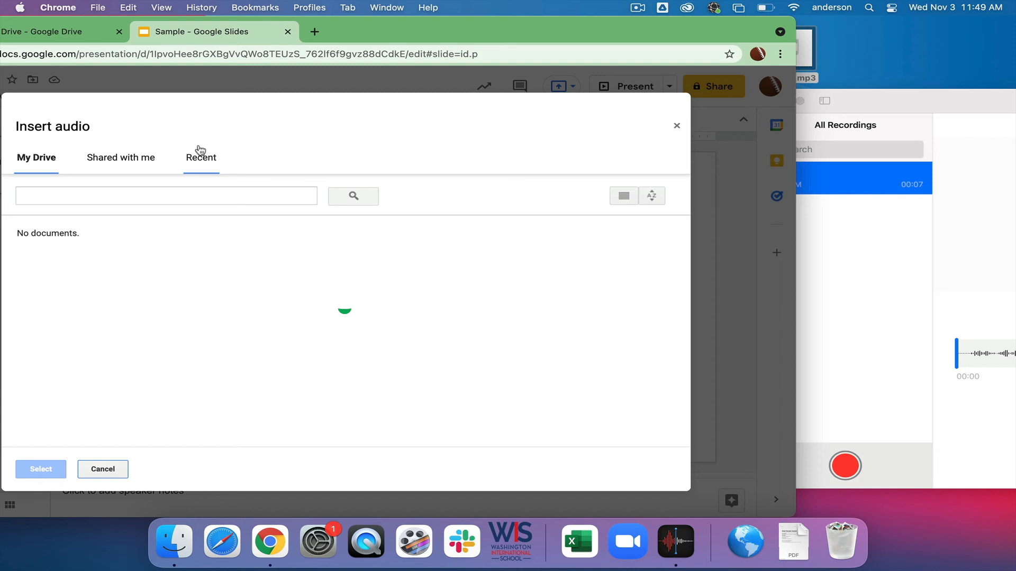
pyautogui.click(200, 157)
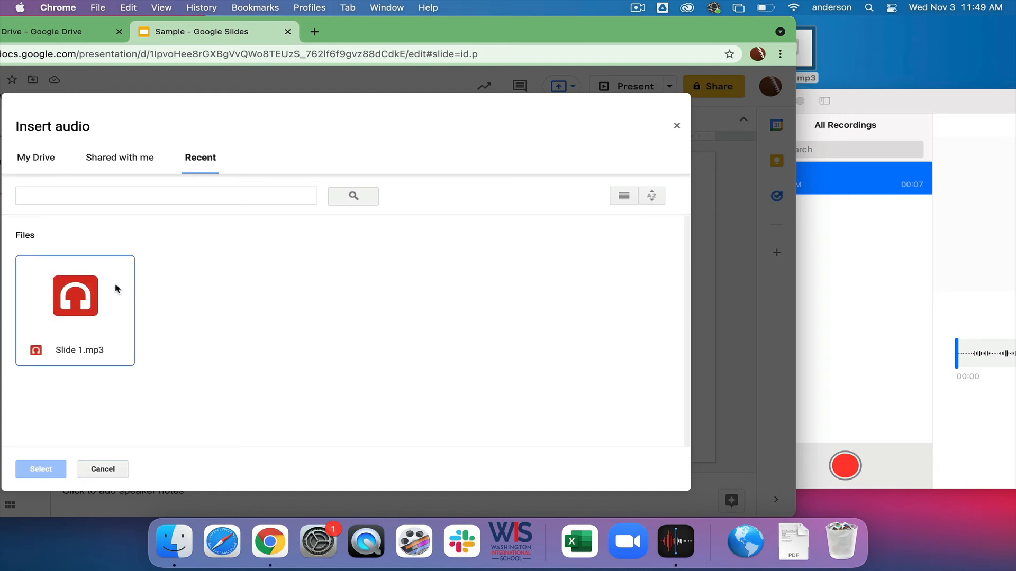
pyautogui.moveTo(92, 366)
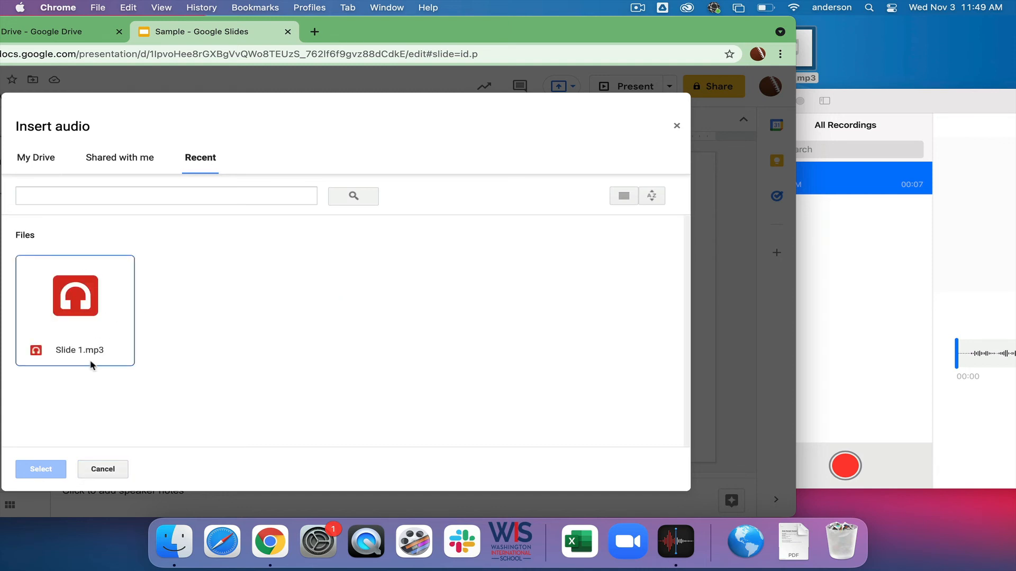
pyautogui.click(75, 295)
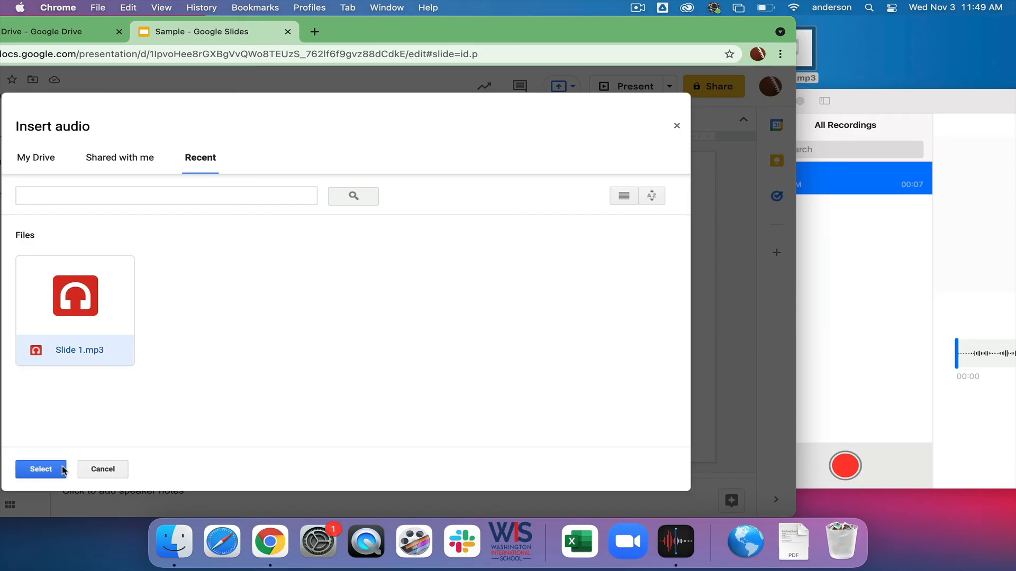
pyautogui.click(40, 469)
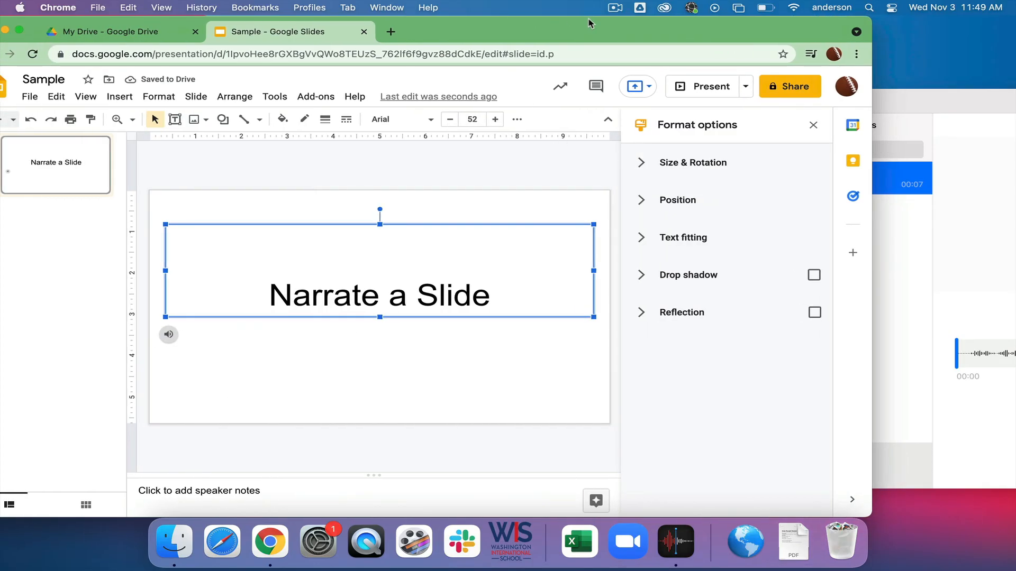
# Step: Present the deck full screen and play the 7-second narration clip
pyautogui.click(169, 334)
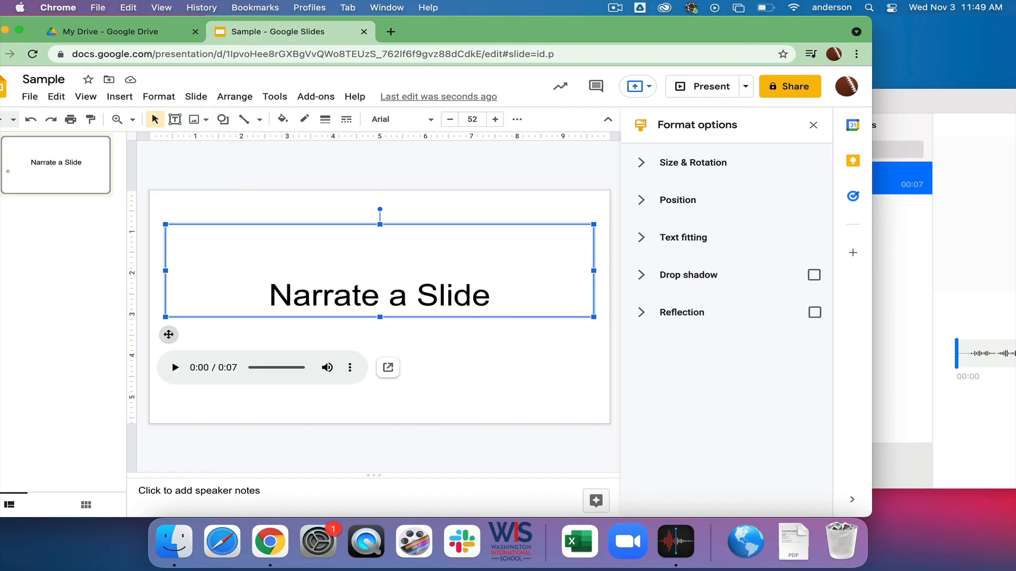
pyautogui.click(702, 87)
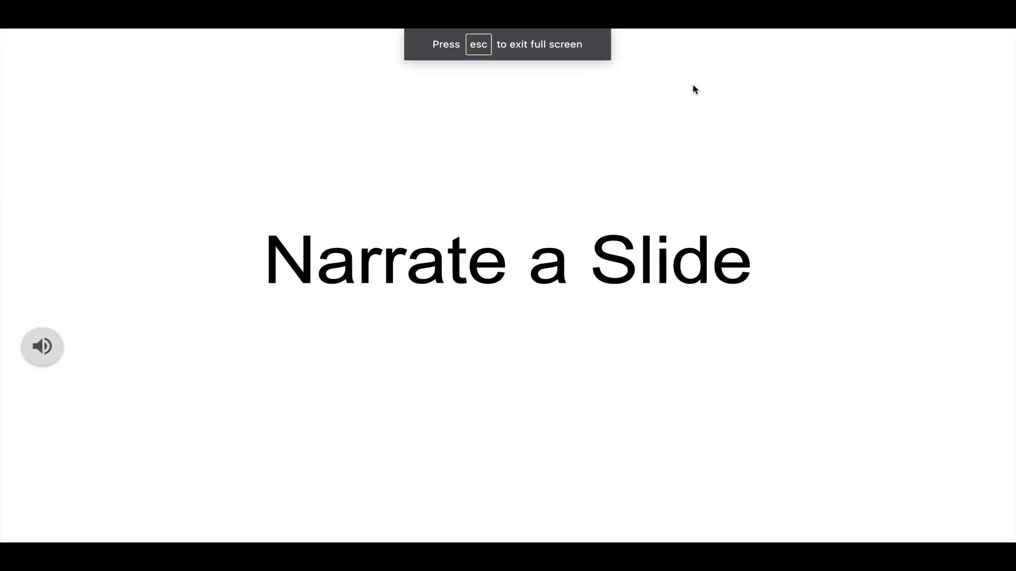
pyautogui.click(42, 346)
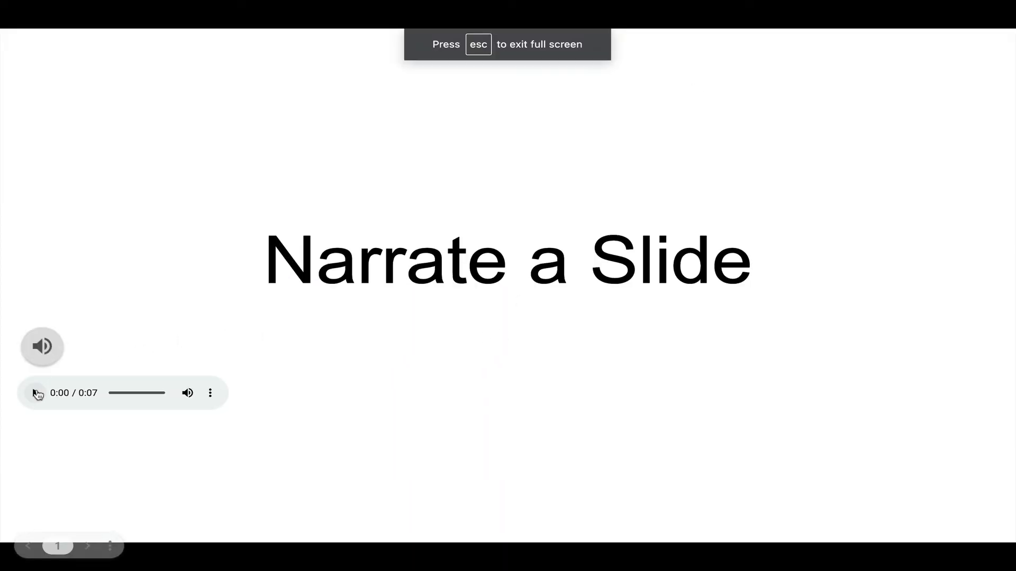
pyautogui.click(36, 393)
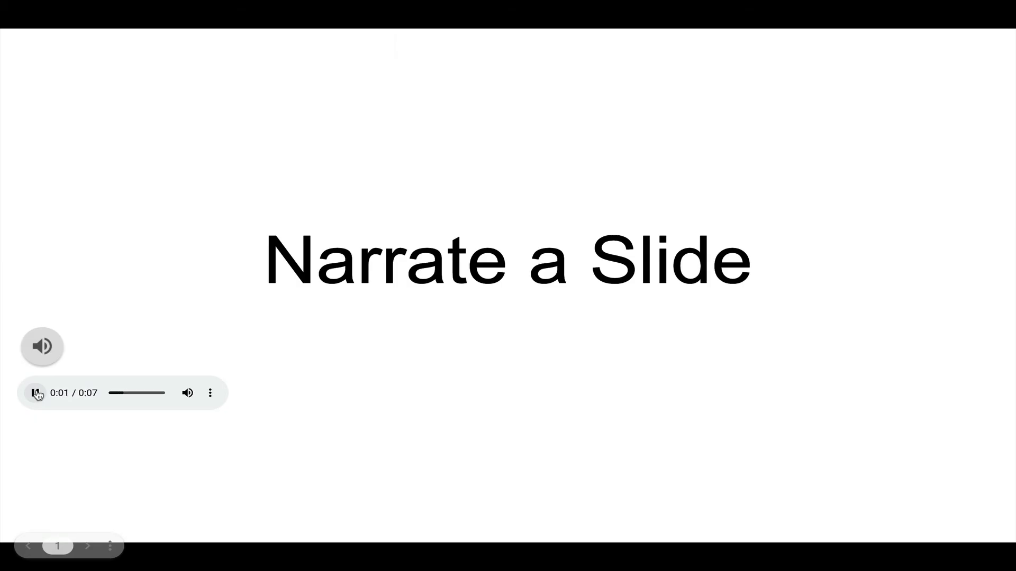